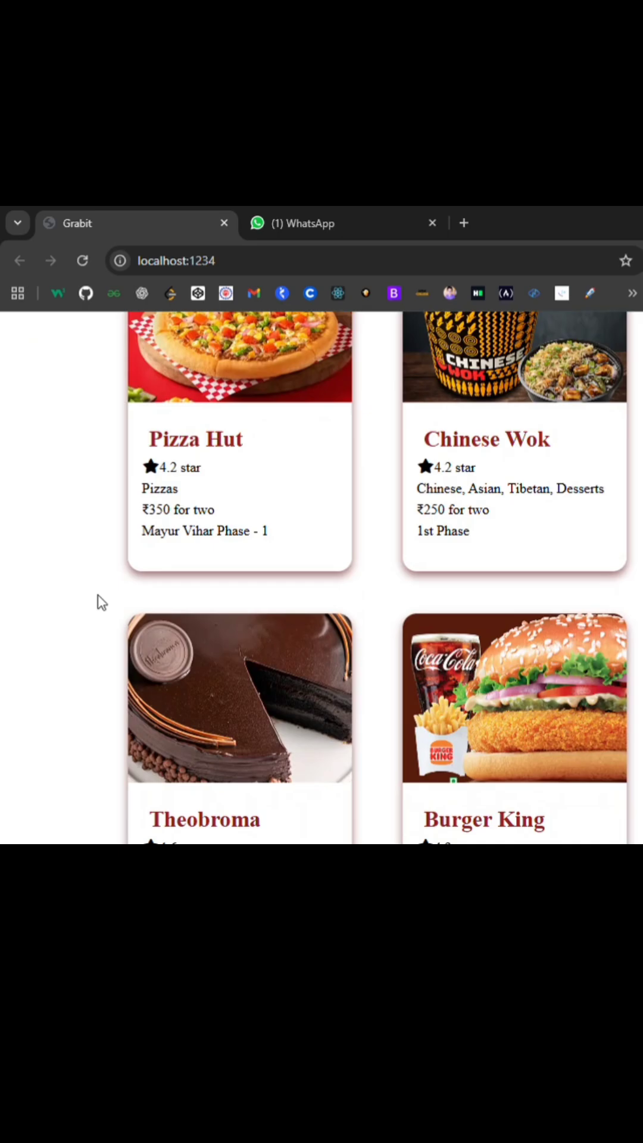
Reveal the src folder's components and utills folders and show Header.js in the editor.
scroll("down", 3)
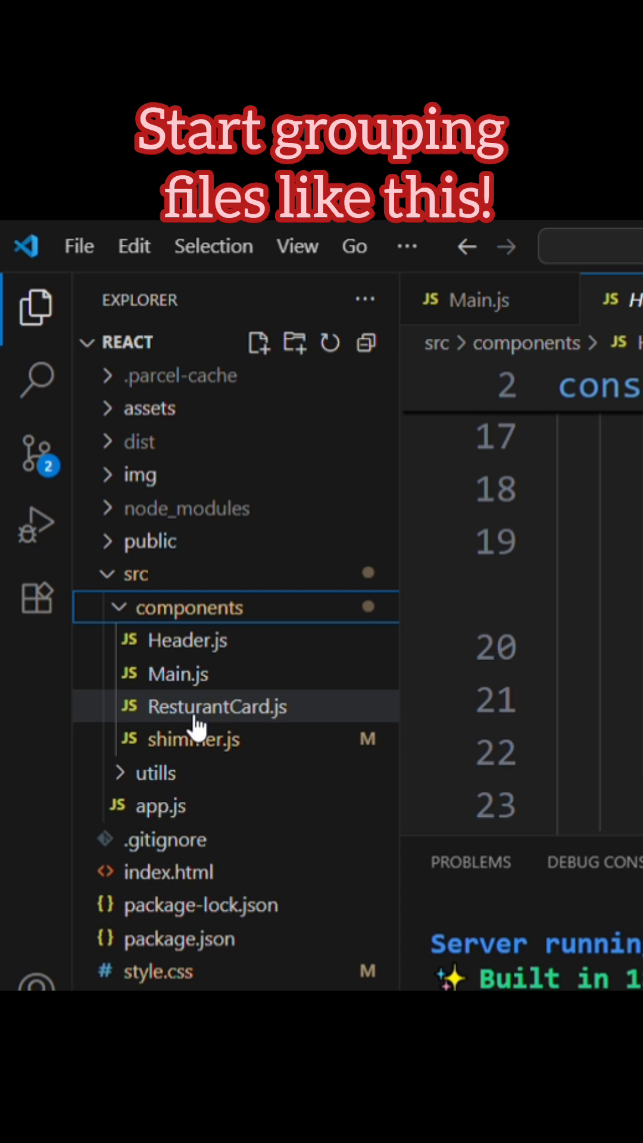
left_click(153, 773)
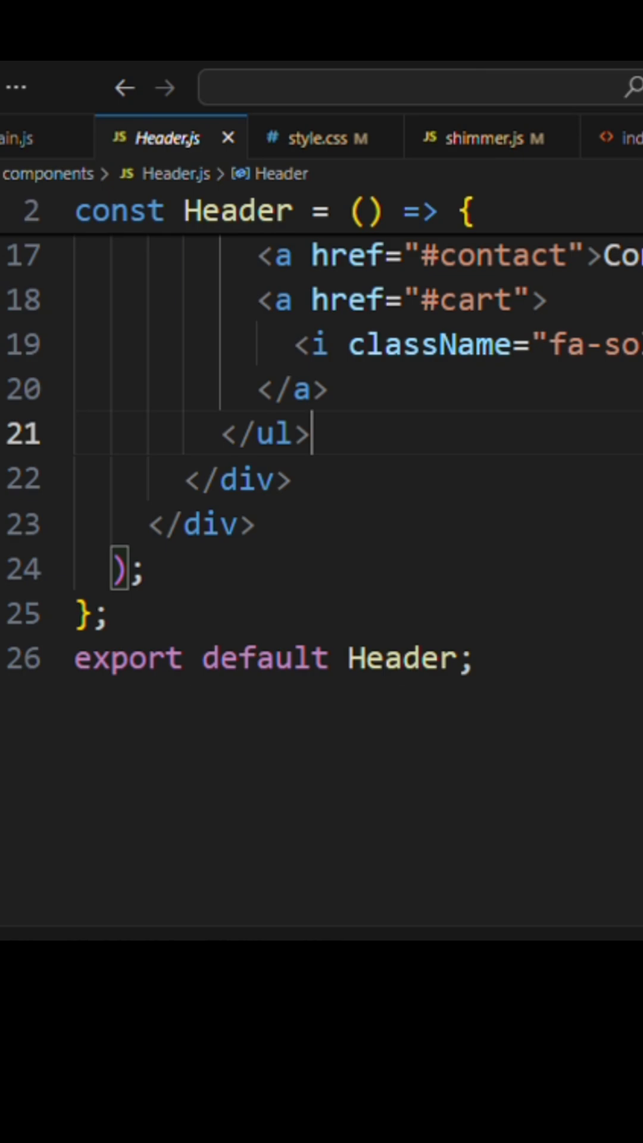
mouse_move(230, 165)
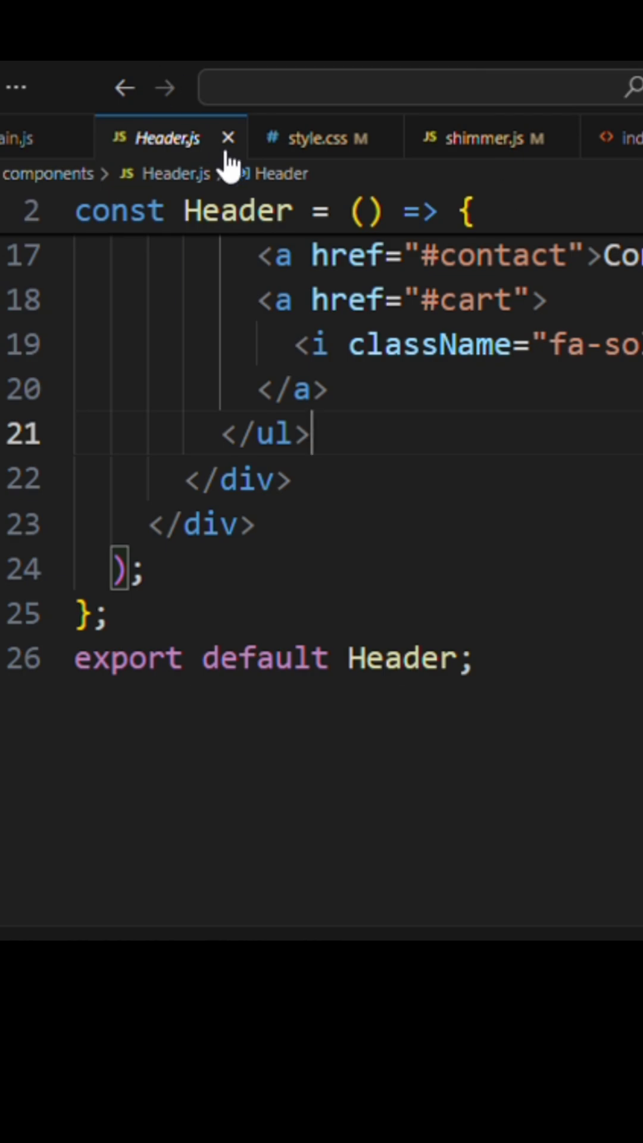